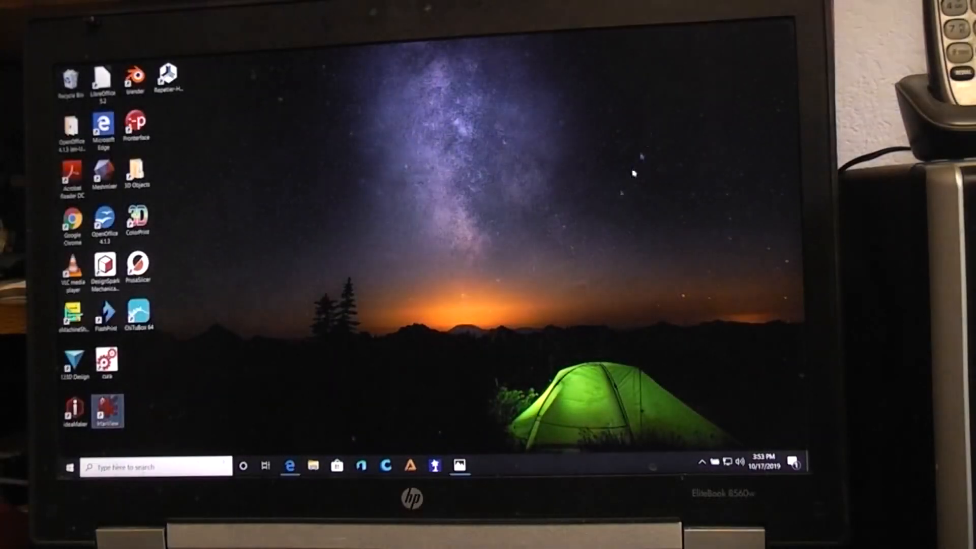
View the eBay obstacle-avoidance robot kit listing (EUR 4.51), then its AliExpress listing
{"action": "left_click", "coordinate": [289, 466]}
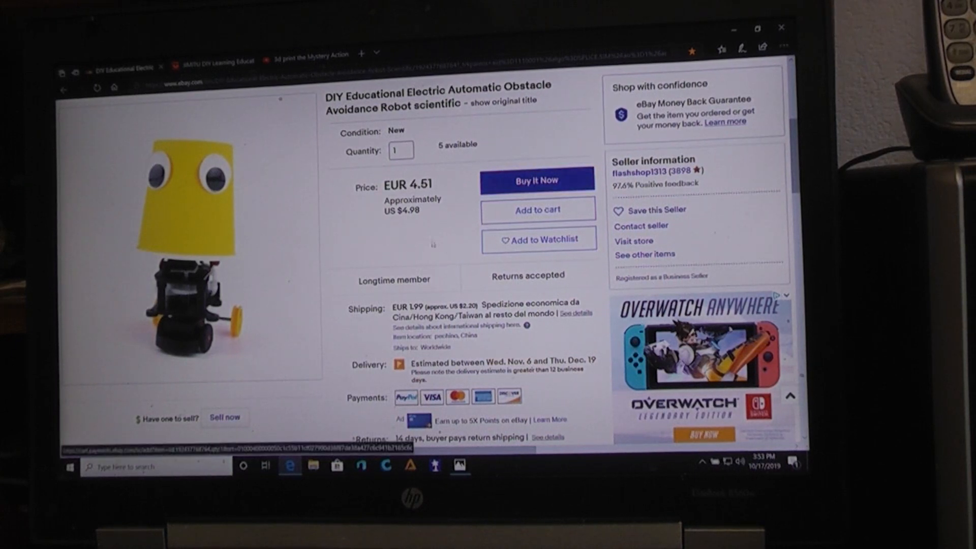
{"action": "mouse_move", "coordinate": [187, 236]}
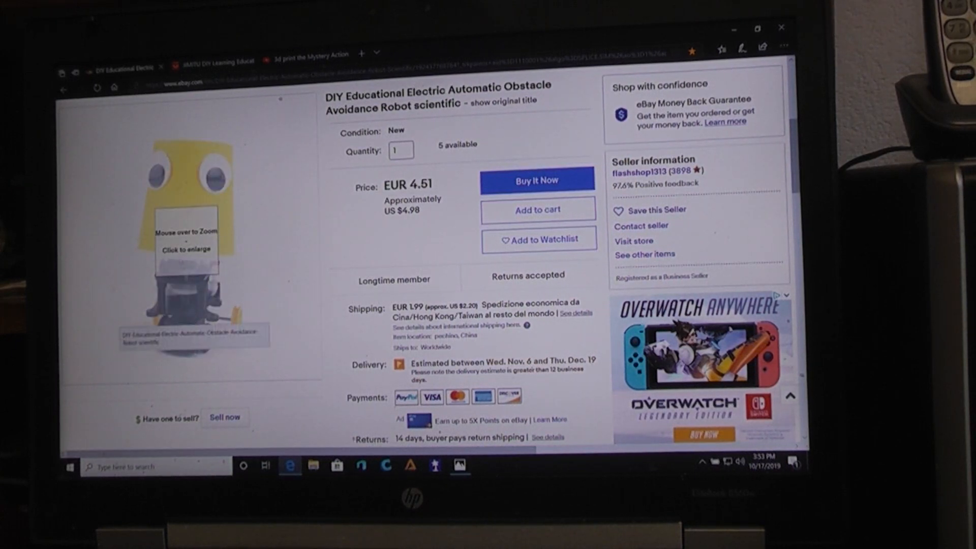
{"action": "left_click", "coordinate": [186, 236]}
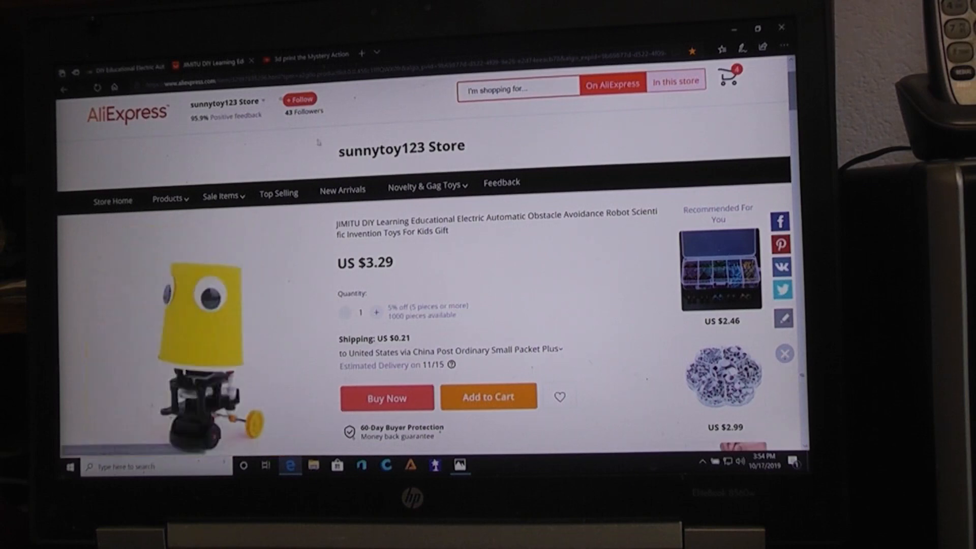
Show the 'Mystery Action-Bump & Go-Non Stop Robot' YouTube video and scroll down
{"action": "left_click", "coordinate": [303, 55]}
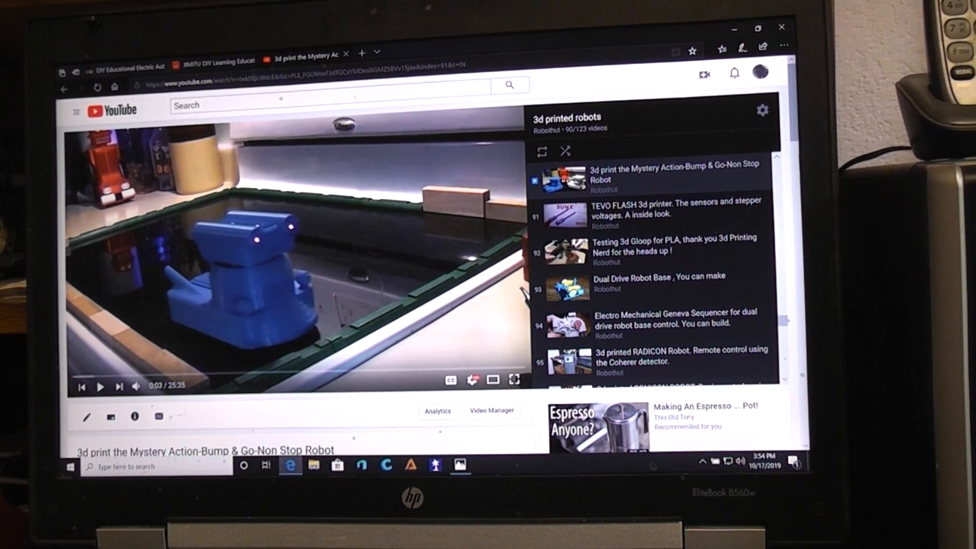
{"action": "scroll", "scroll_direction": "down", "scroll_amount": 3}
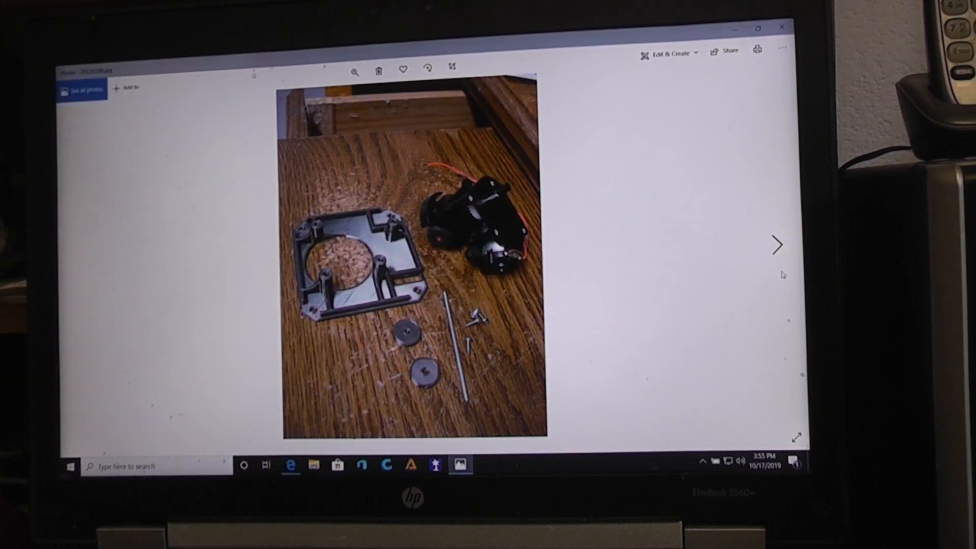
Page through the motor base, gear motor and battery box photos to the housing underside
{"action": "left_click", "coordinate": [776, 245]}
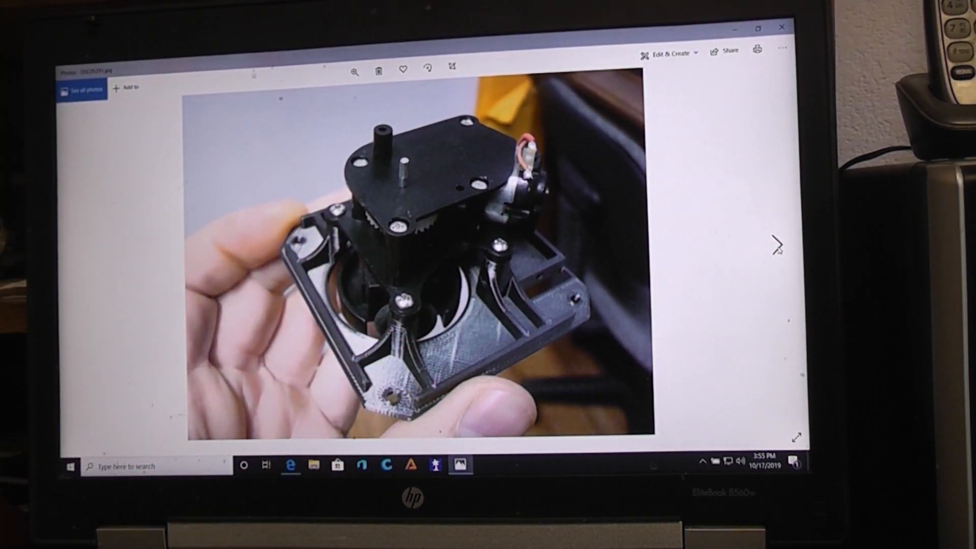
{"action": "left_click", "coordinate": [776, 244]}
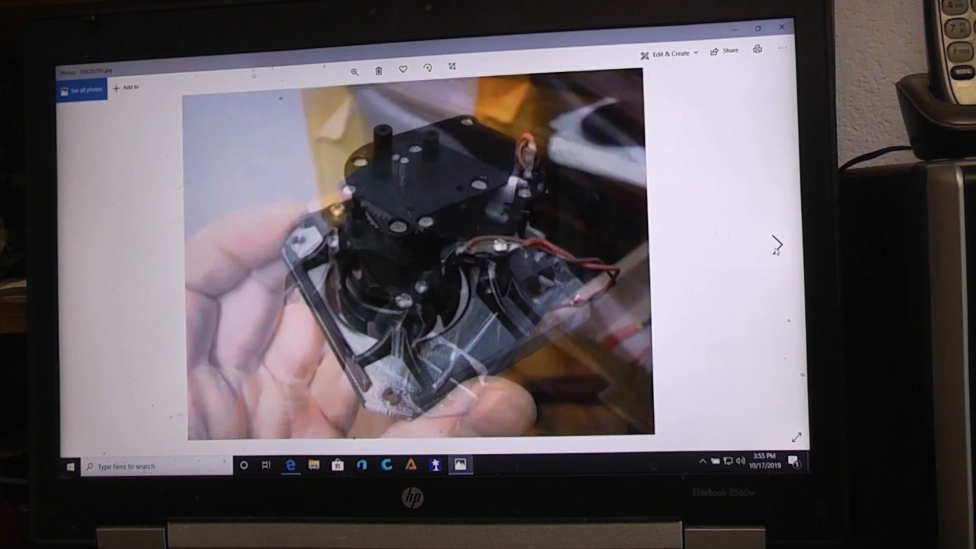
{"action": "left_click", "coordinate": [775, 244]}
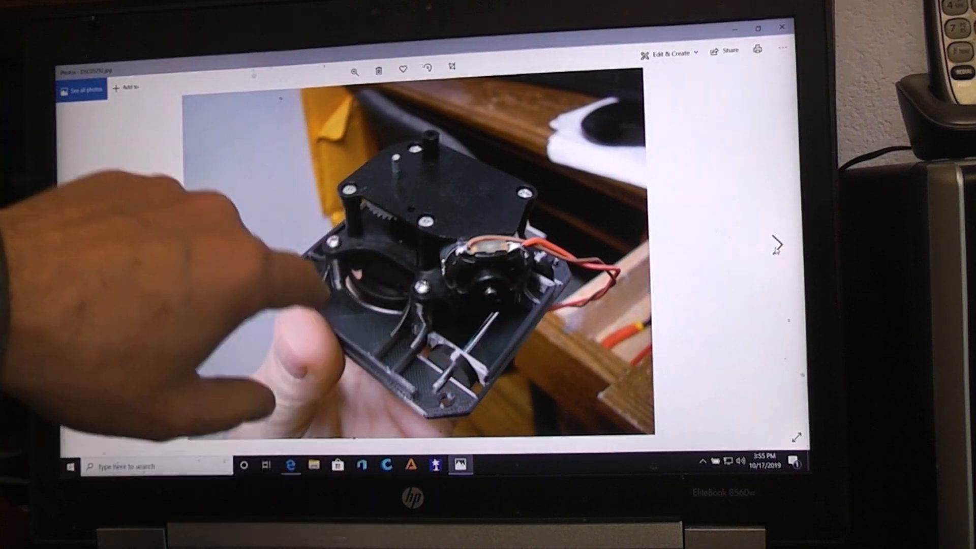
{"action": "left_click", "coordinate": [776, 244]}
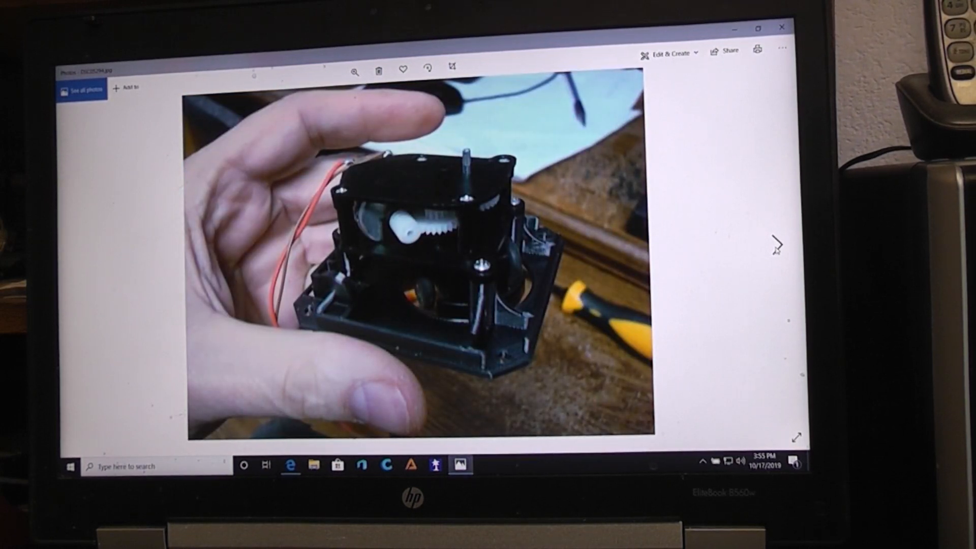
{"action": "left_click", "coordinate": [776, 243]}
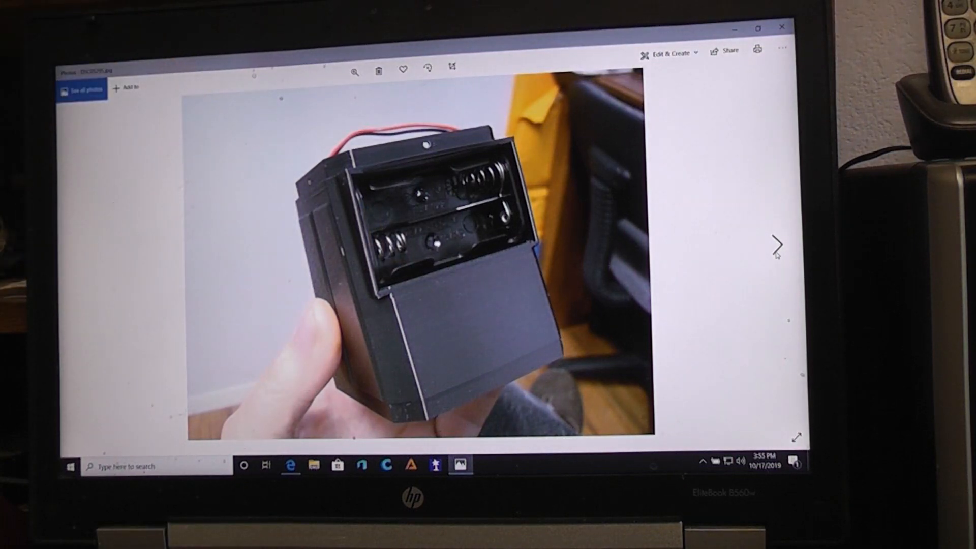
{"action": "left_click", "coordinate": [776, 244]}
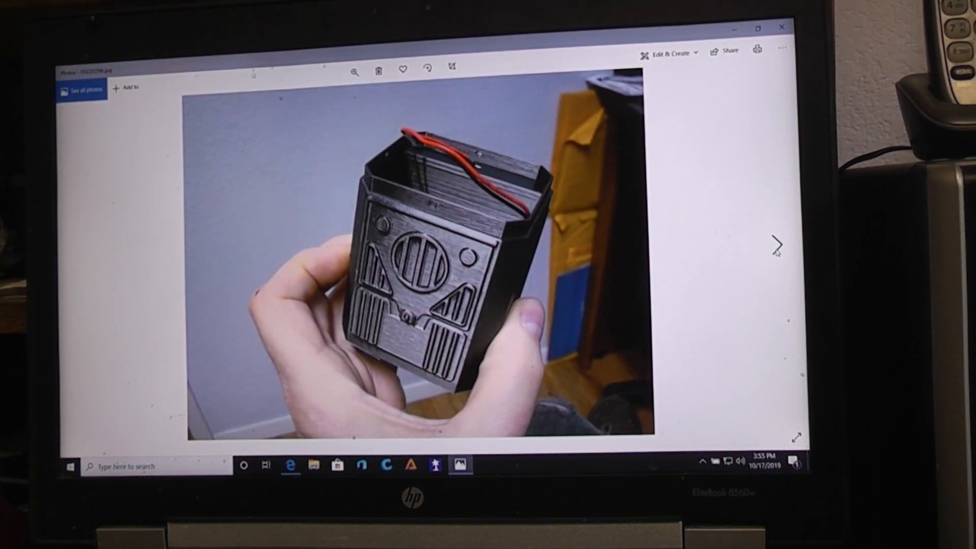
{"action": "left_click", "coordinate": [776, 244]}
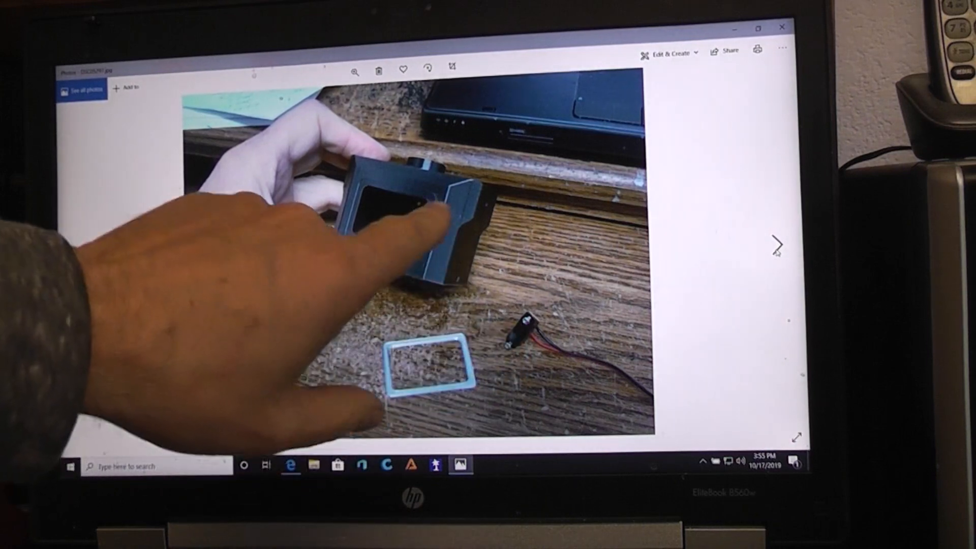
{"action": "left_click", "coordinate": [776, 244]}
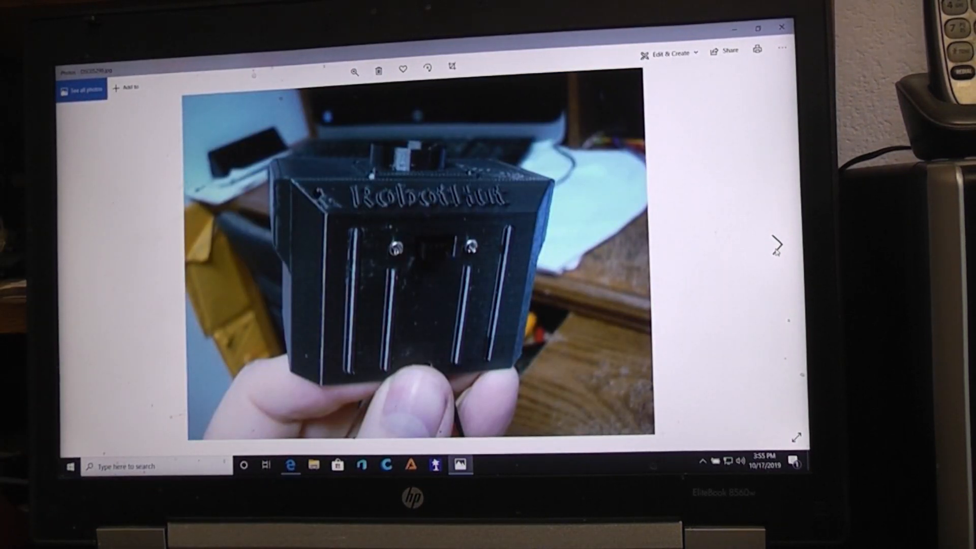
{"action": "left_click", "coordinate": [776, 243]}
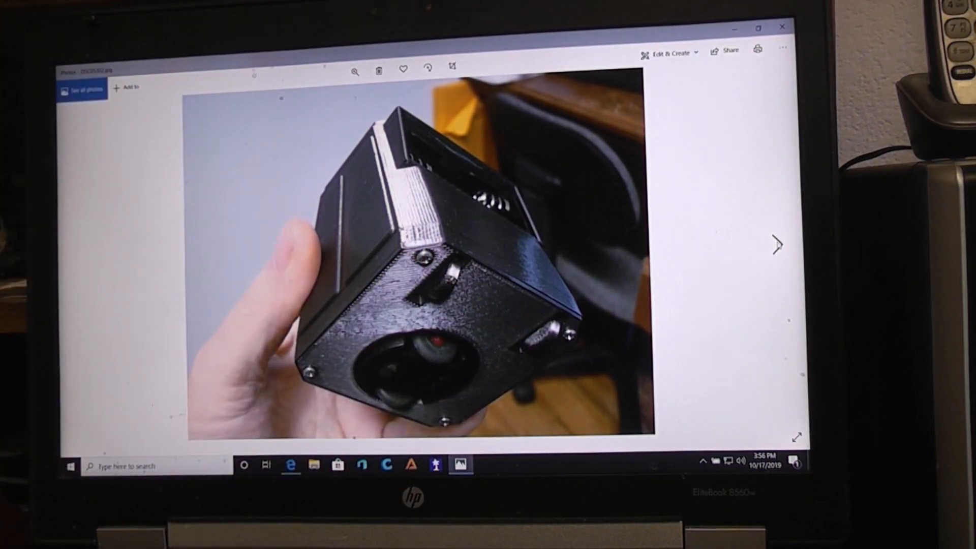
Advance past the internal wiring photo to the grey printed parts on the table
{"action": "left_click", "coordinate": [776, 245]}
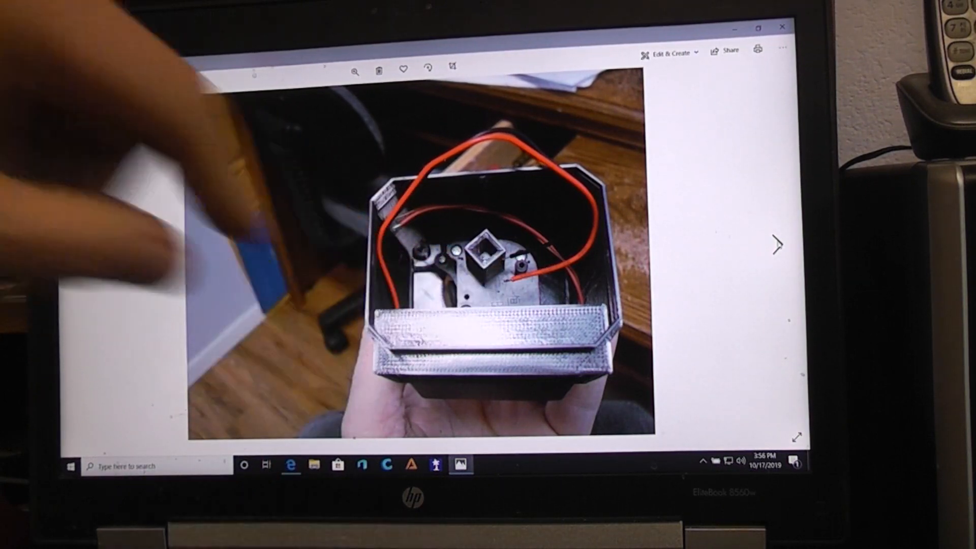
{"action": "left_click", "coordinate": [776, 244]}
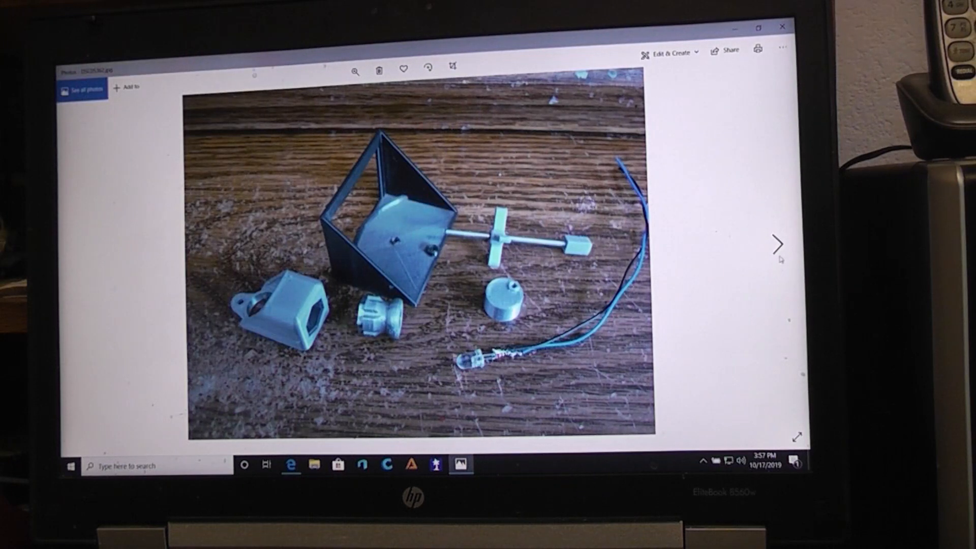
Advance through the photos of the black square frame with the grey wheel assembly
{"action": "left_click", "coordinate": [776, 243]}
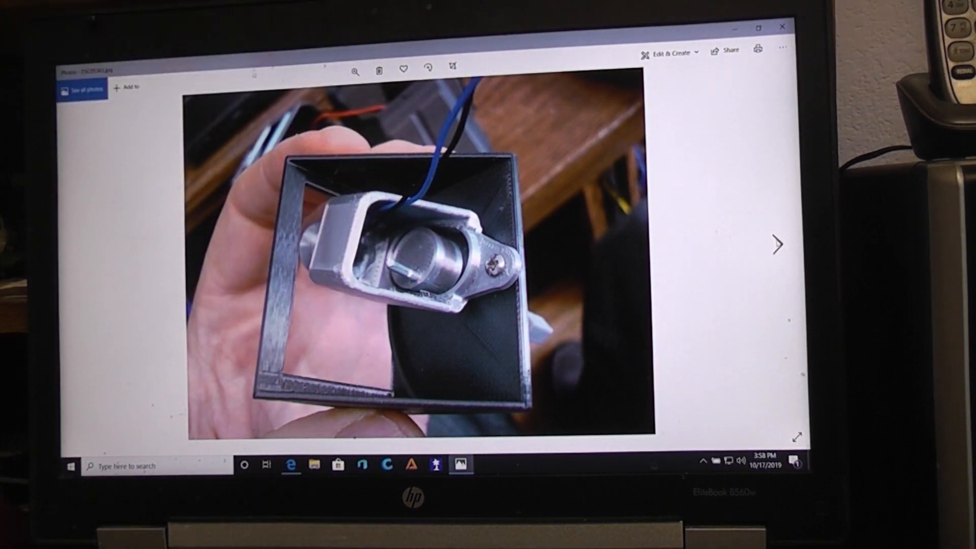
{"action": "left_click", "coordinate": [777, 244]}
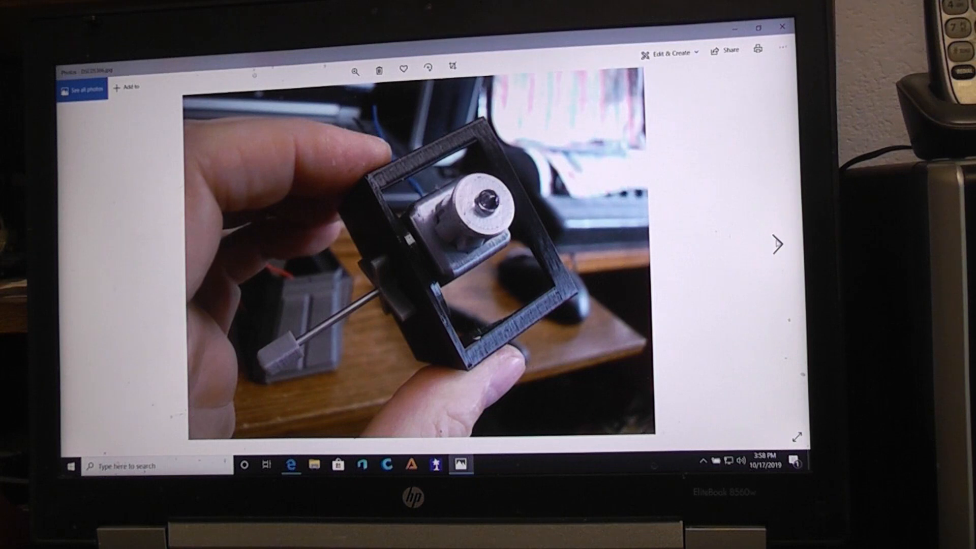
{"action": "left_click", "coordinate": [776, 244]}
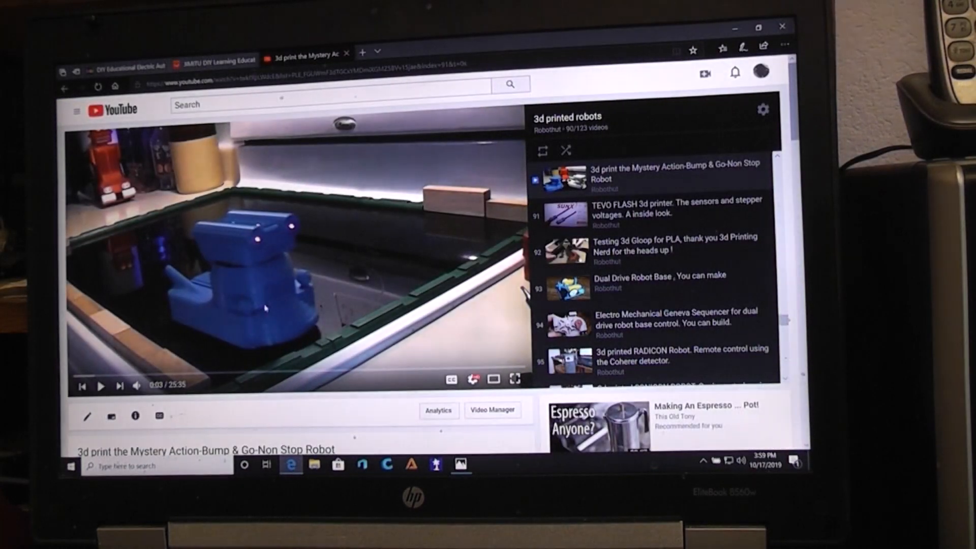
{"action": "mouse_move", "coordinate": [334, 377]}
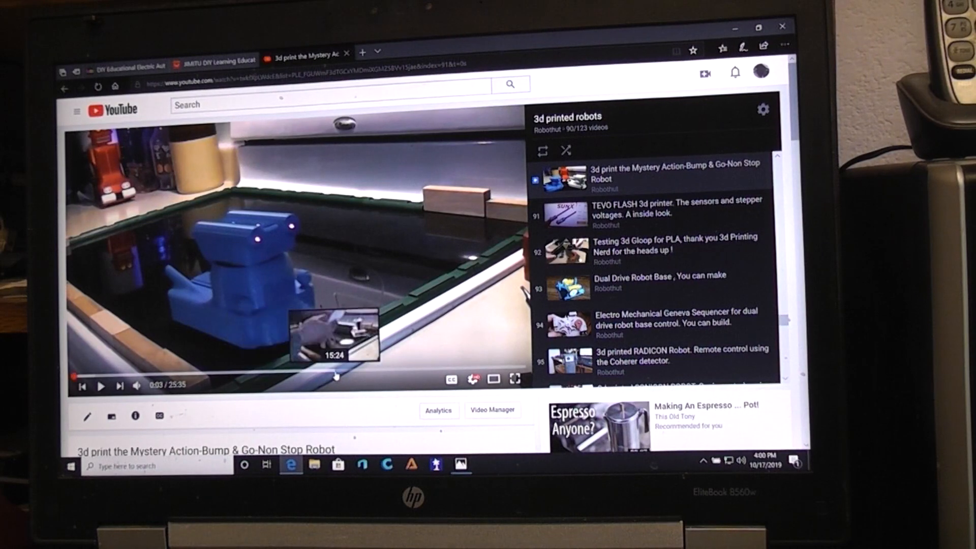
{"action": "mouse_move", "coordinate": [492, 373]}
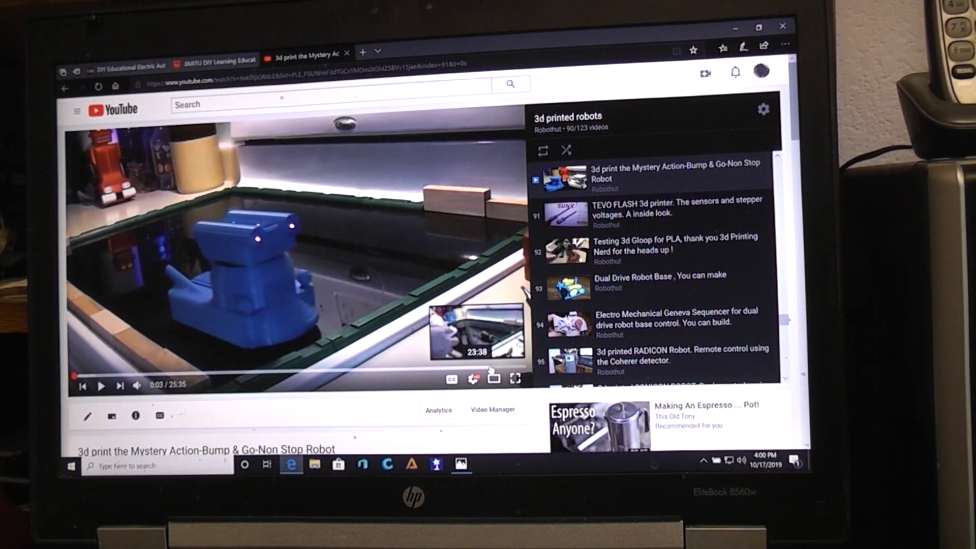
Scroll down the Bump & Go robot video page on YouTube
{"action": "scroll", "scroll_direction": "down", "scroll_amount": 3}
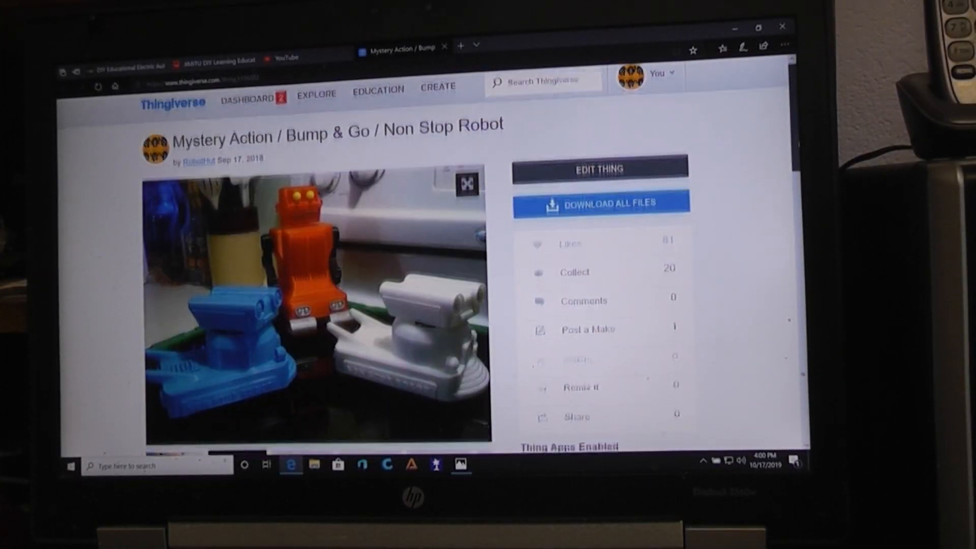
Scroll the Thingiverse robot page down and back up to Download All Files
{"action": "scroll", "scroll_direction": "down", "scroll_amount": 3}
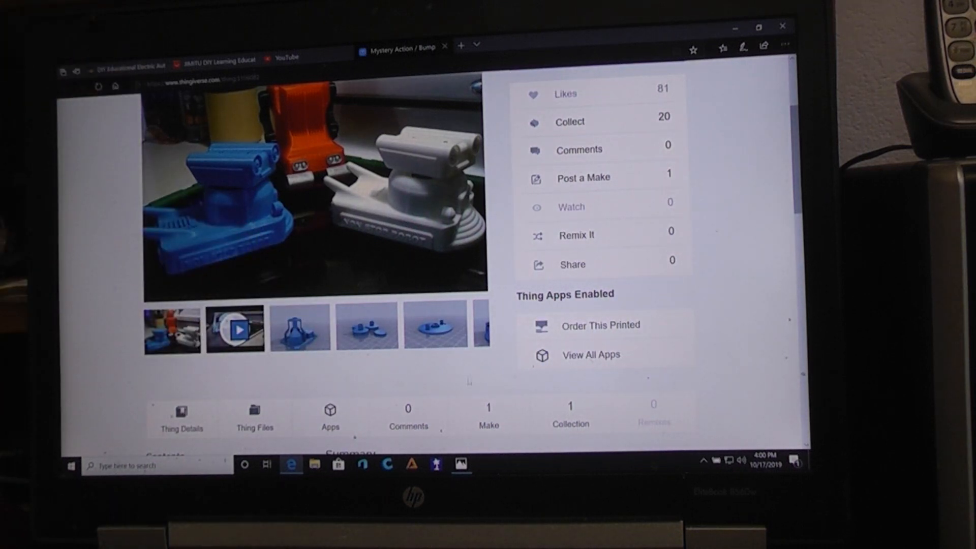
{"action": "scroll", "scroll_direction": "up", "scroll_amount": 3}
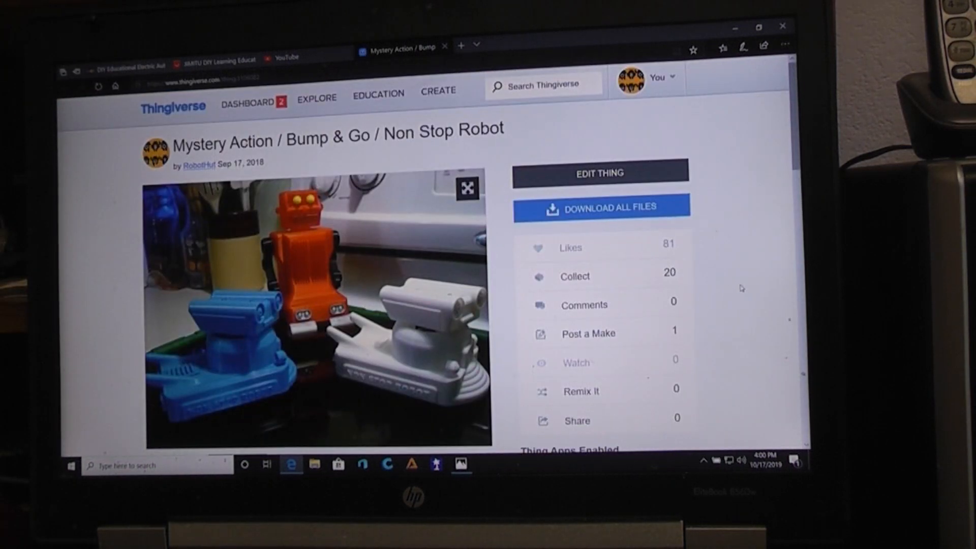